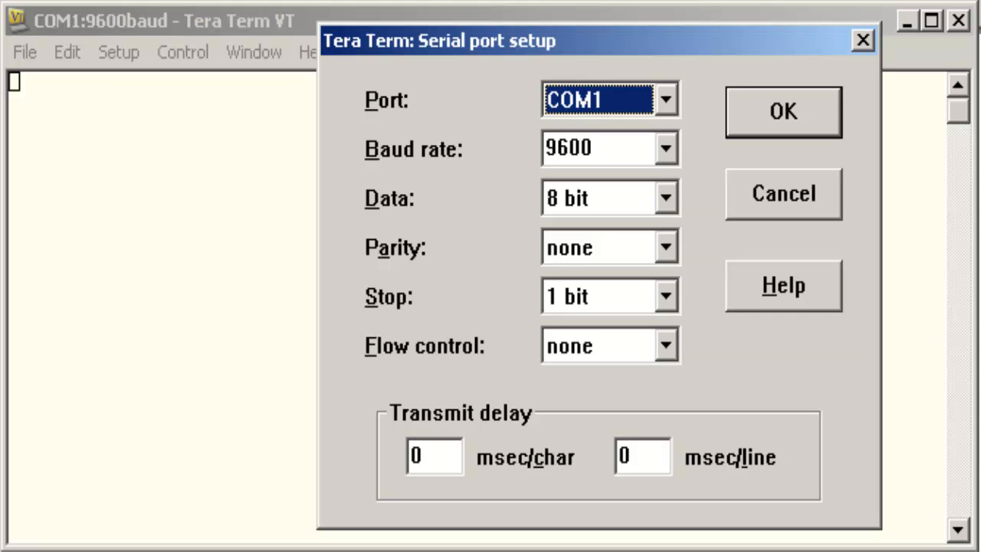
Switch the serial connection from COM1 to COM2 at 9600 baud.
left_click(783, 112)
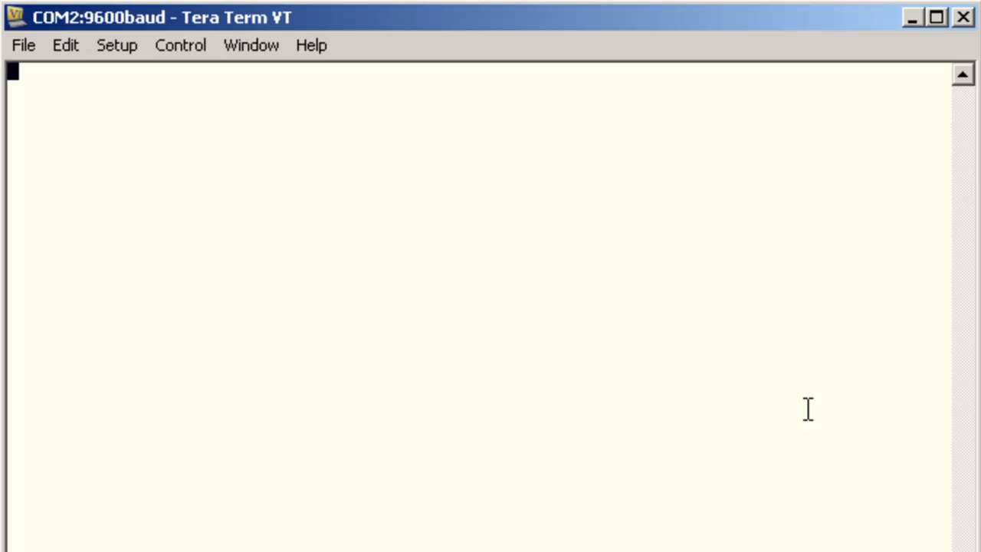
Enter command mode with $$$ and request the help listing with H.
type("$$$CMD")
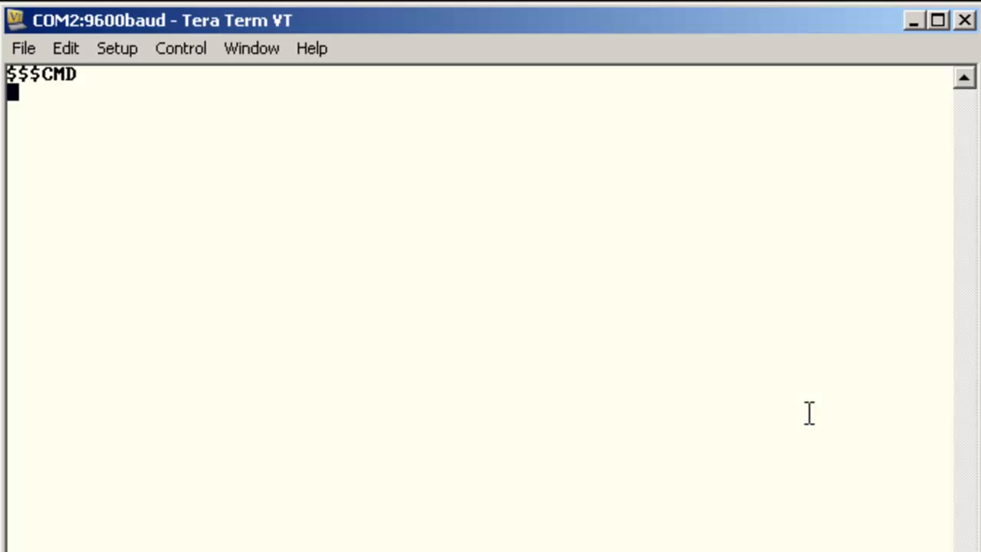
type("H")
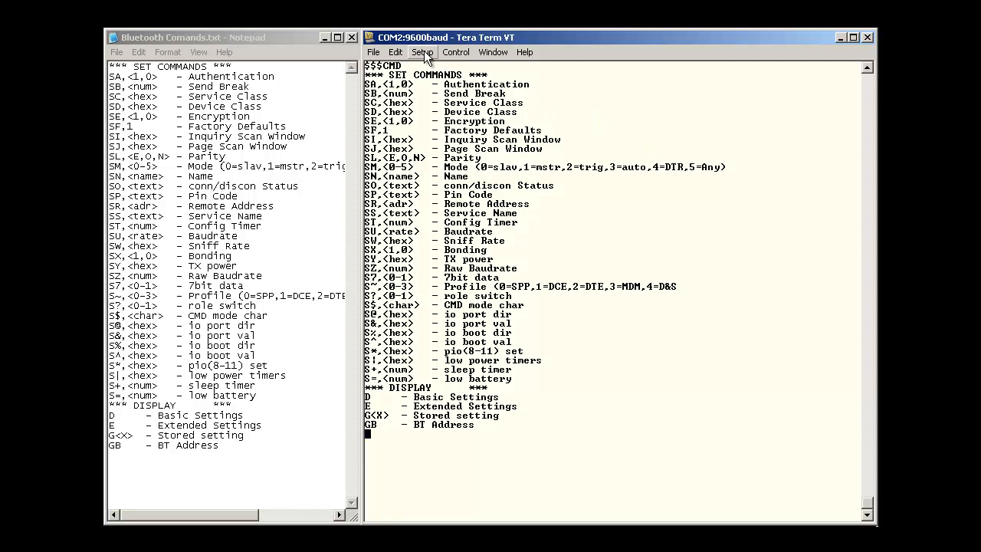
Clear the terminal screen of the module's command listing via Edit > Clear screen.
left_click(422, 52)
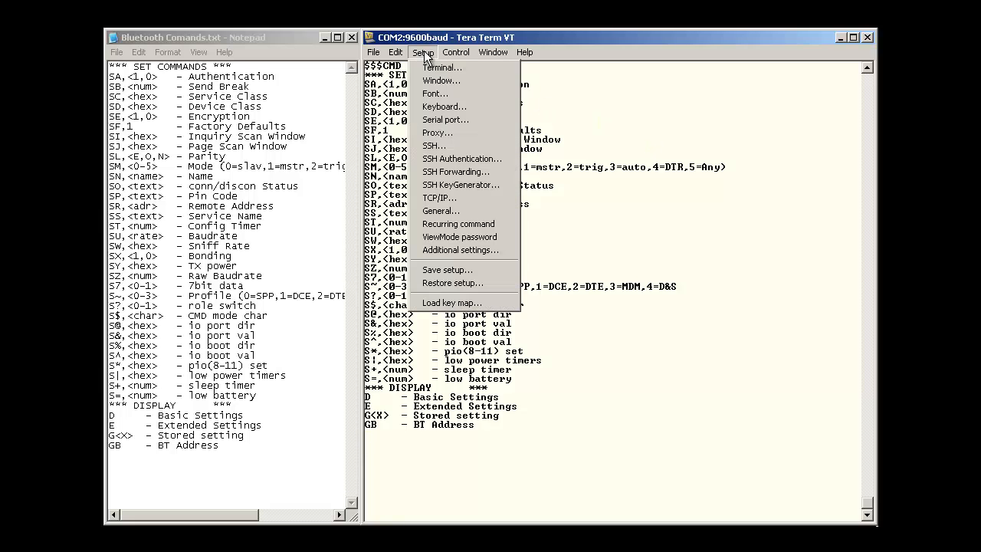
left_click(396, 52)
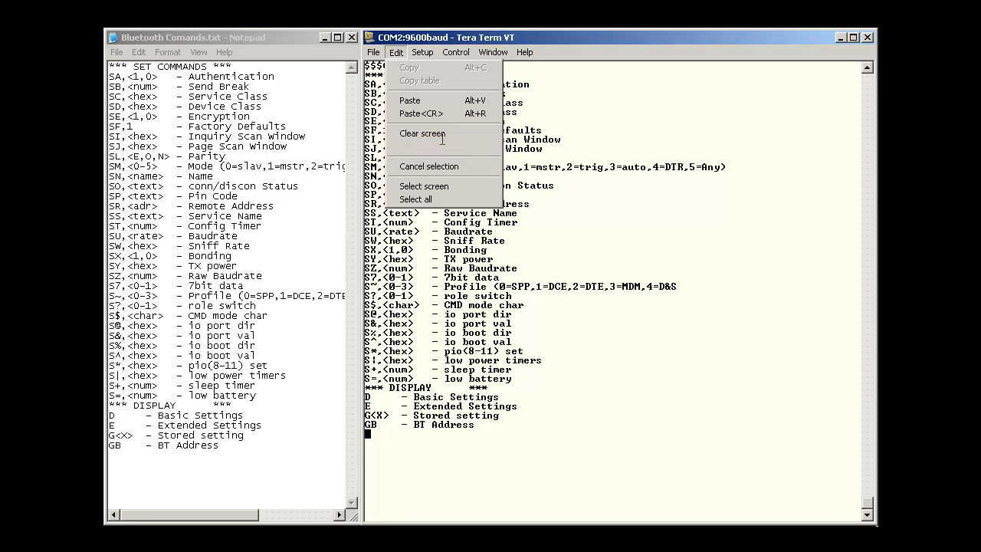
left_click(421, 132)
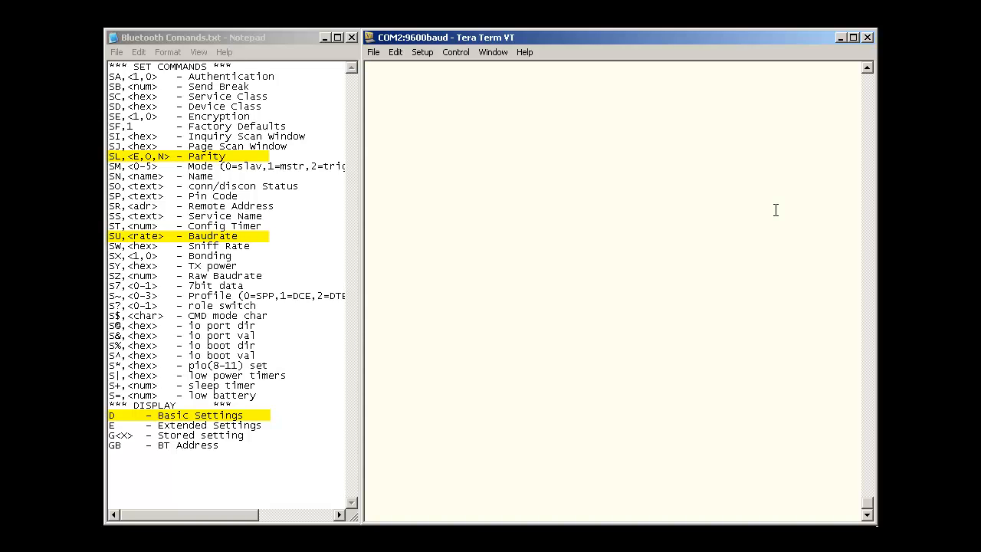
Send SU,19200 to set the module's baud rate to 19200.
type("SU")
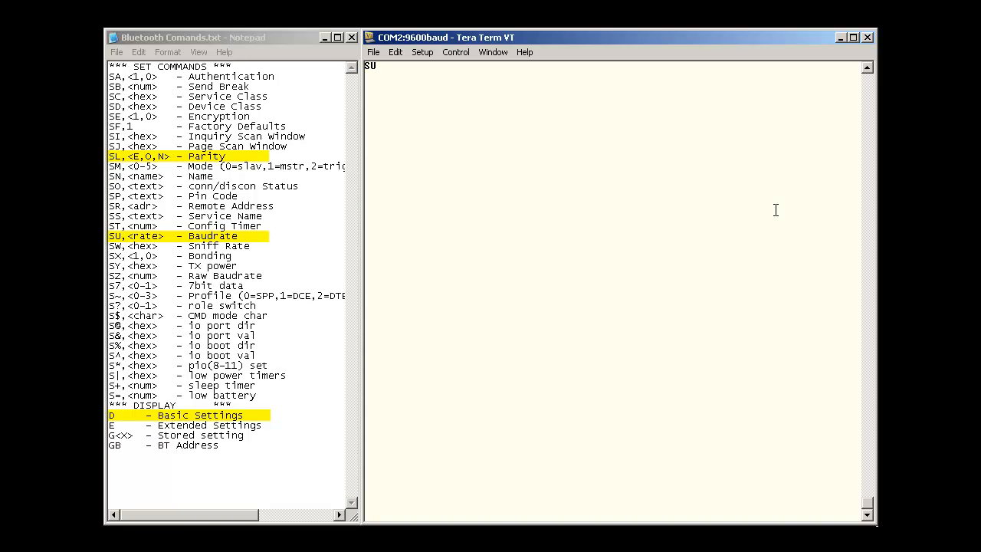
type(",1")
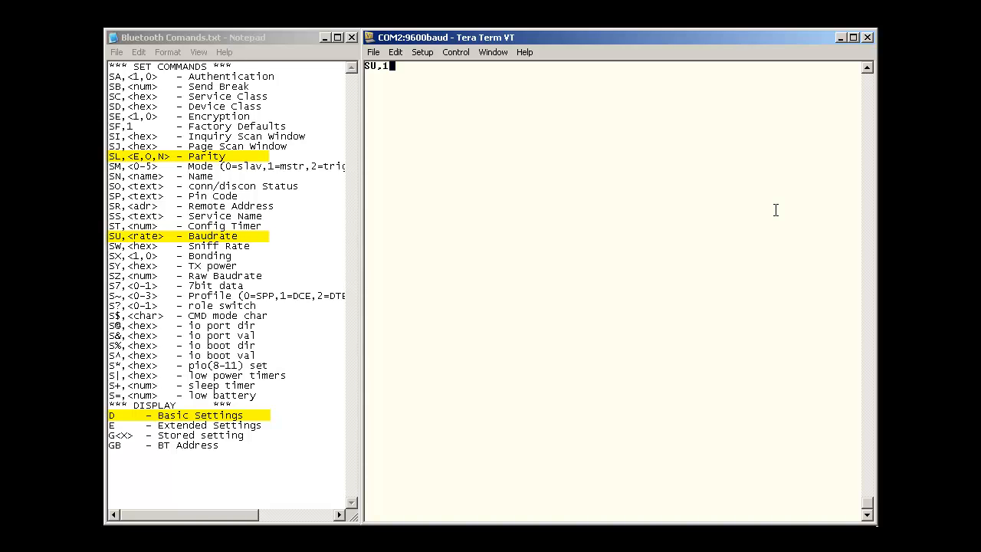
type("9200")
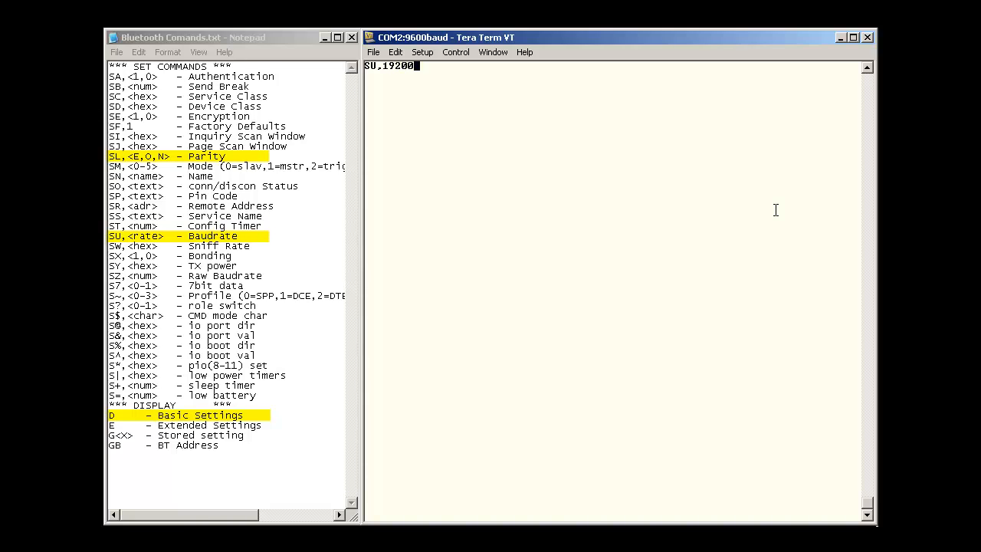
key("Return")
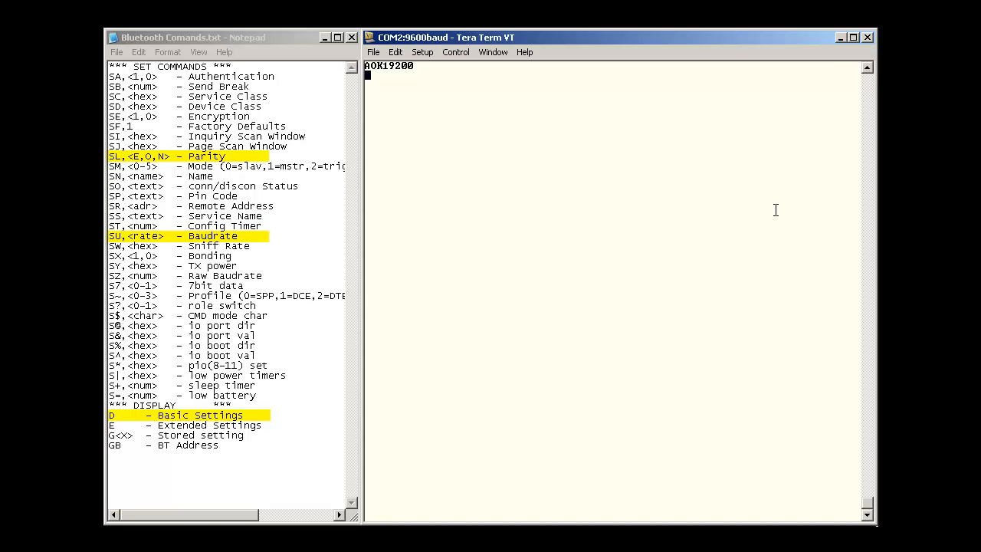
Type the even-parity command SL,E below the AOK19200 reply.
type("SL")
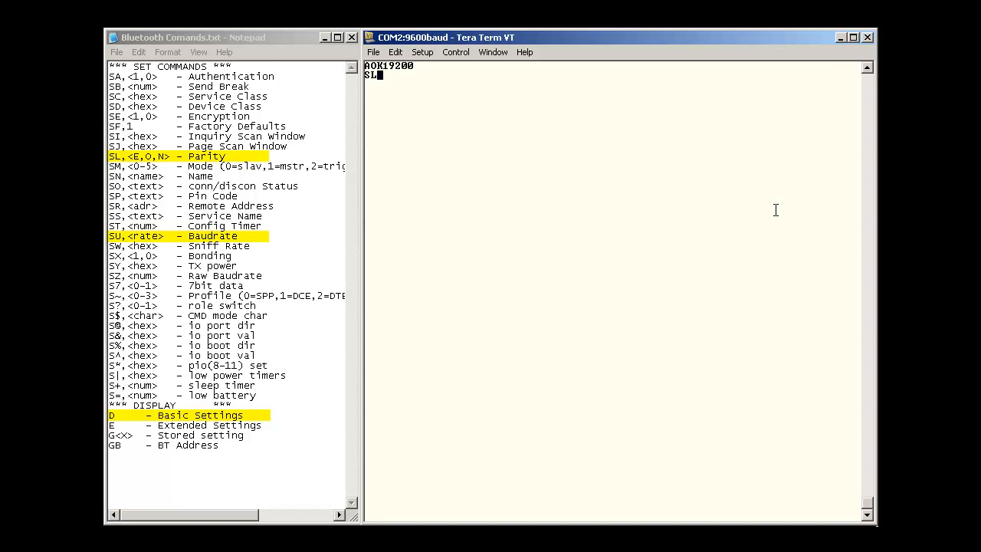
type(",E")
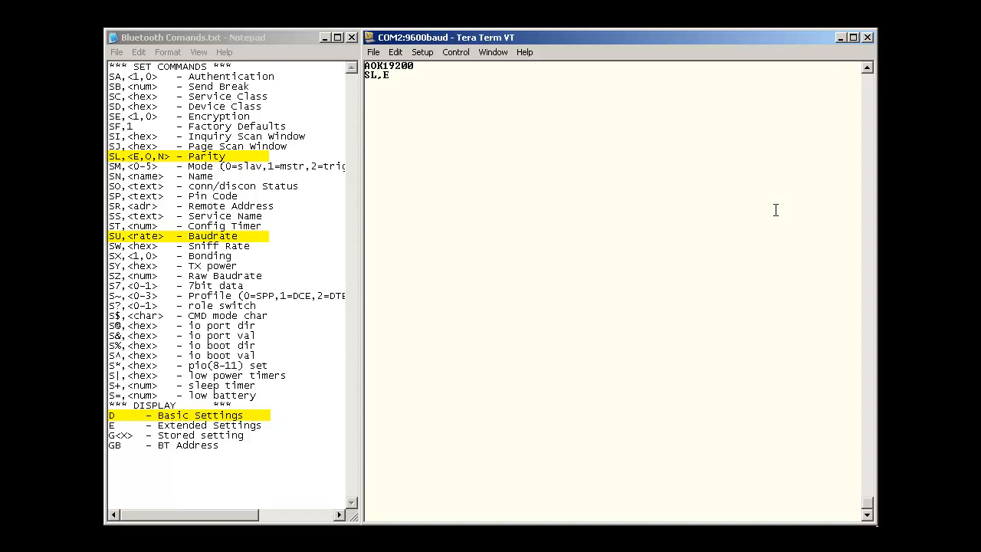